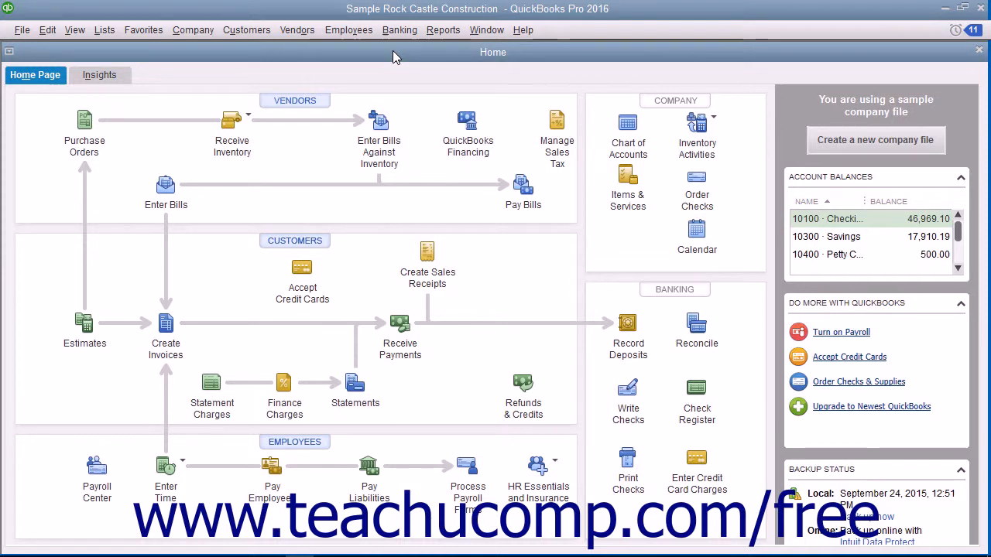
Reach the Adjust Quantity/Value on Hand form from the Vendors inventory activities
left_click(297, 29)
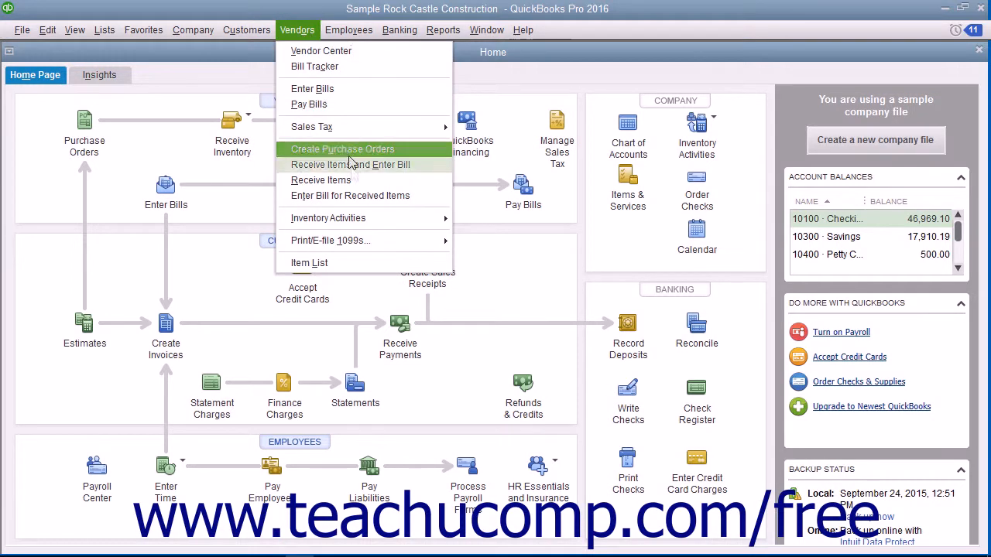
mouse_move(329, 217)
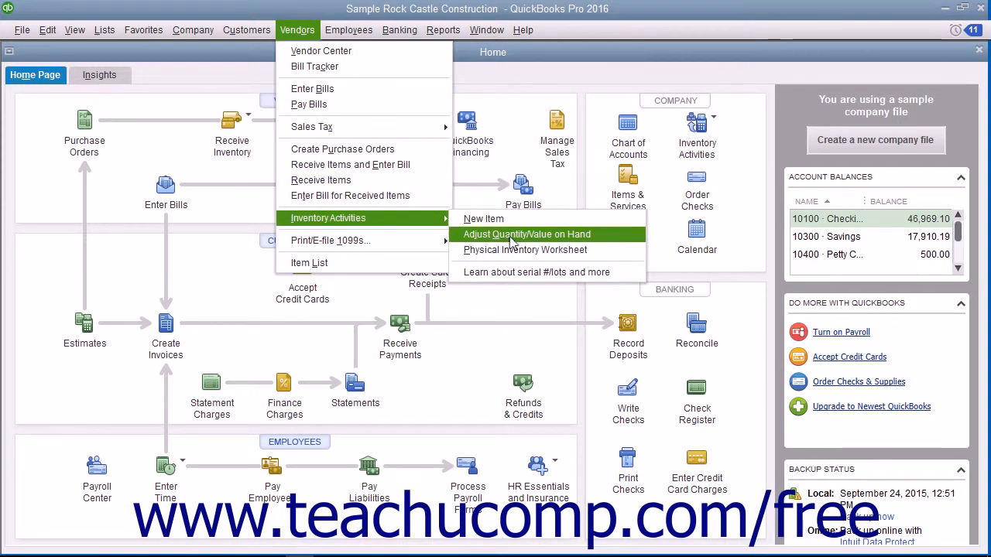
left_click(526, 234)
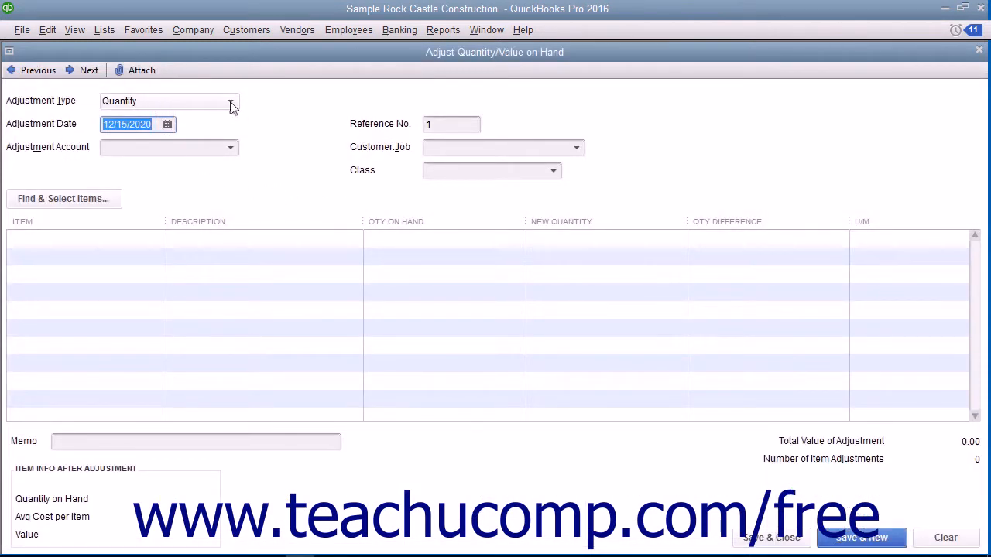
Set the adjustment type to Quantity and Total Value, adding the New Value column
left_click(230, 101)
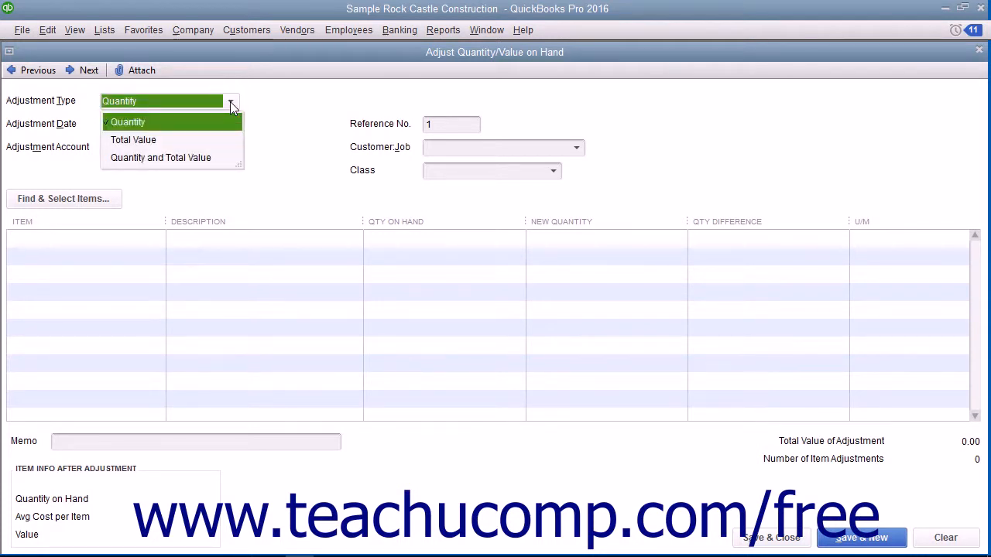
mouse_move(206, 153)
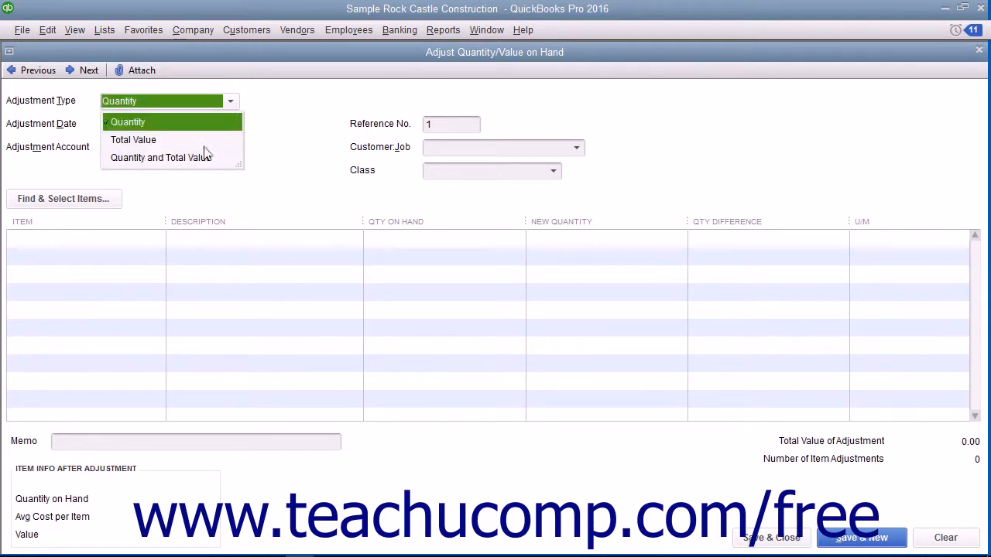
left_click(161, 158)
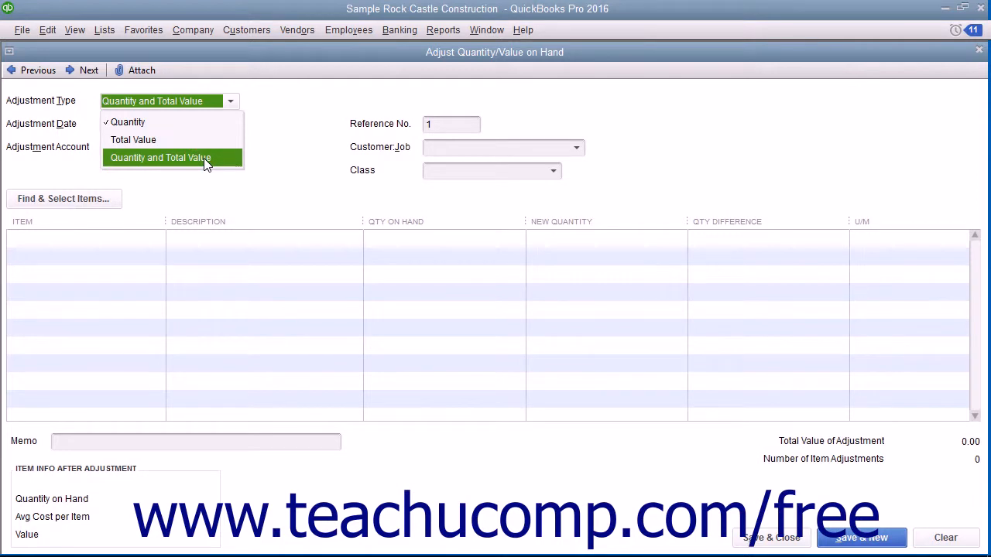
left_click(161, 158)
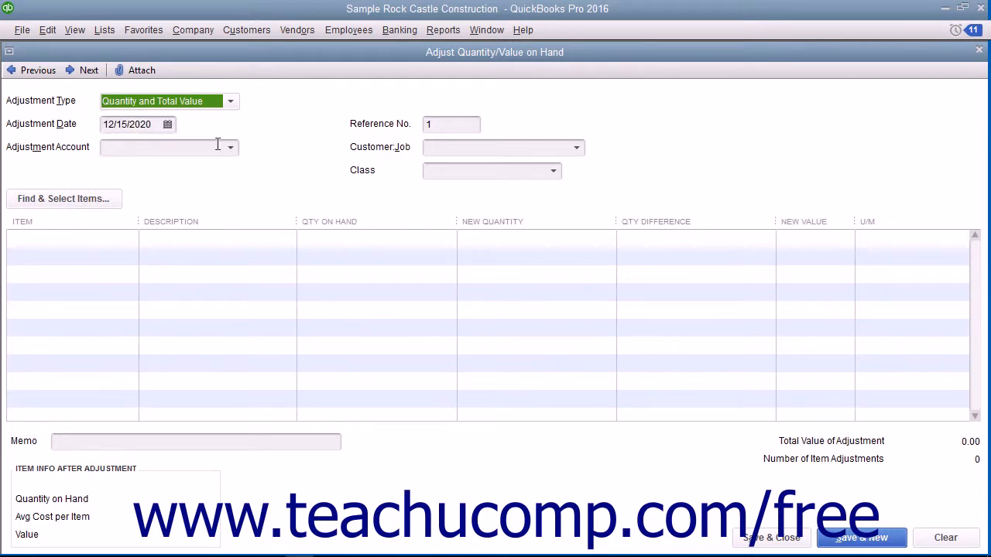
left_click(138, 124)
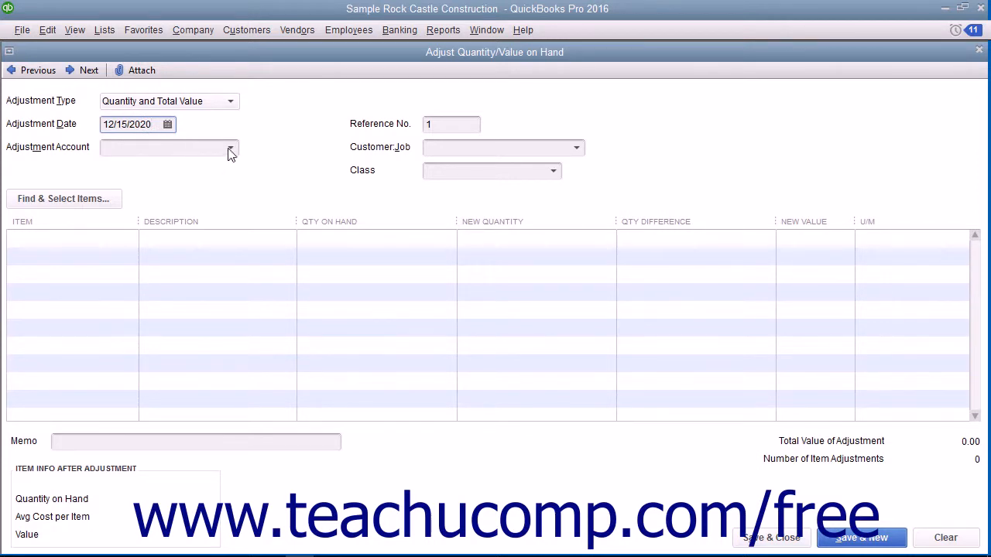
Charge the adjustment to 50100 Cost of Goods Sold, reference 2, memo 'Broke when loading them into the warehouse.'
left_click(231, 148)
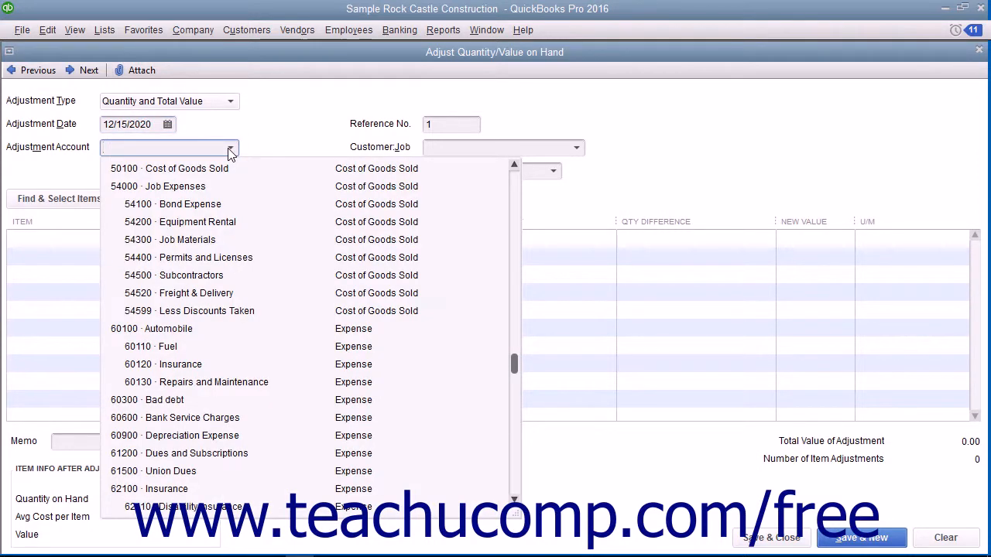
left_click(185, 167)
type("2")
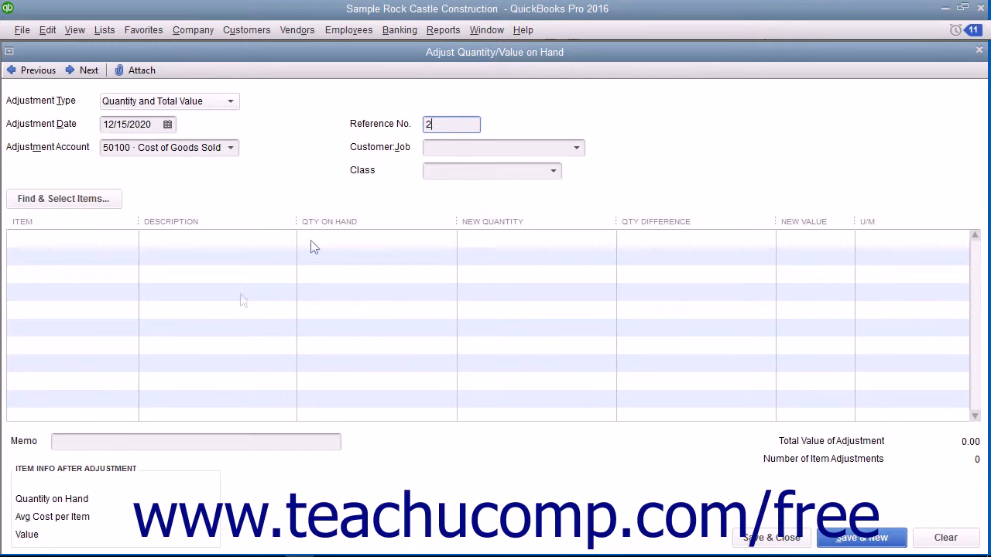
type("Broke when loading them into the warehouse.")
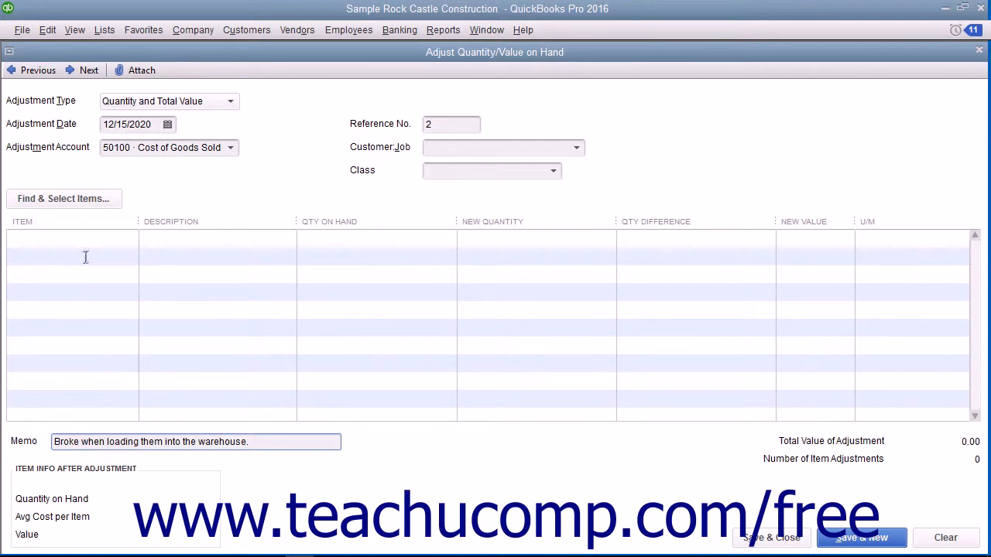
Enter Door Frame as the first adjustment line, showing 31 on hand
left_click(70, 239)
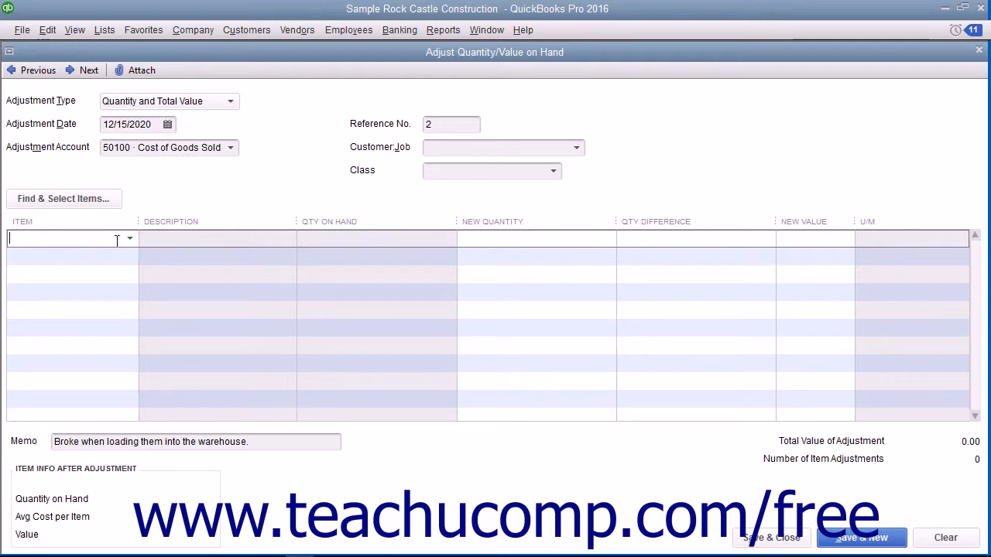
left_click(130, 238)
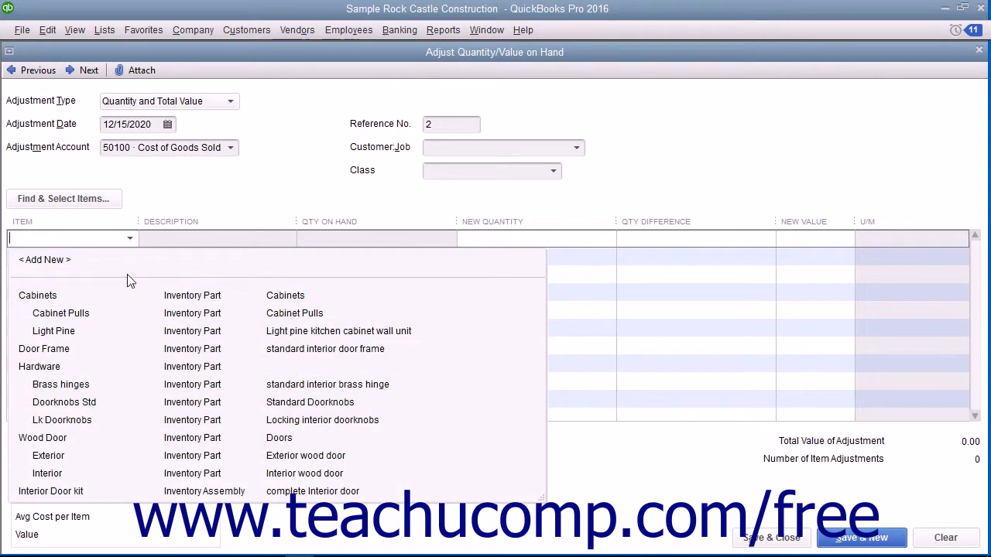
left_click(44, 349)
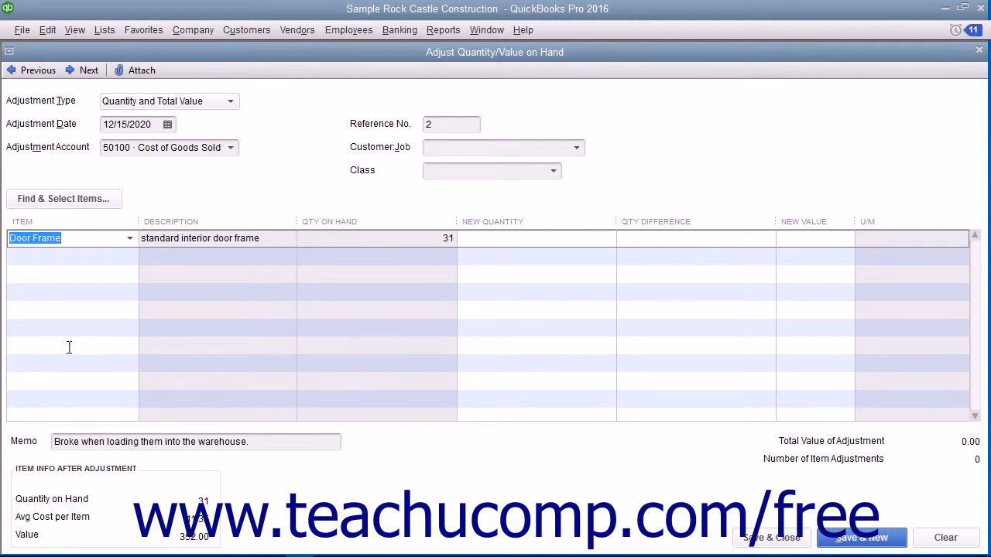
mouse_move(381, 334)
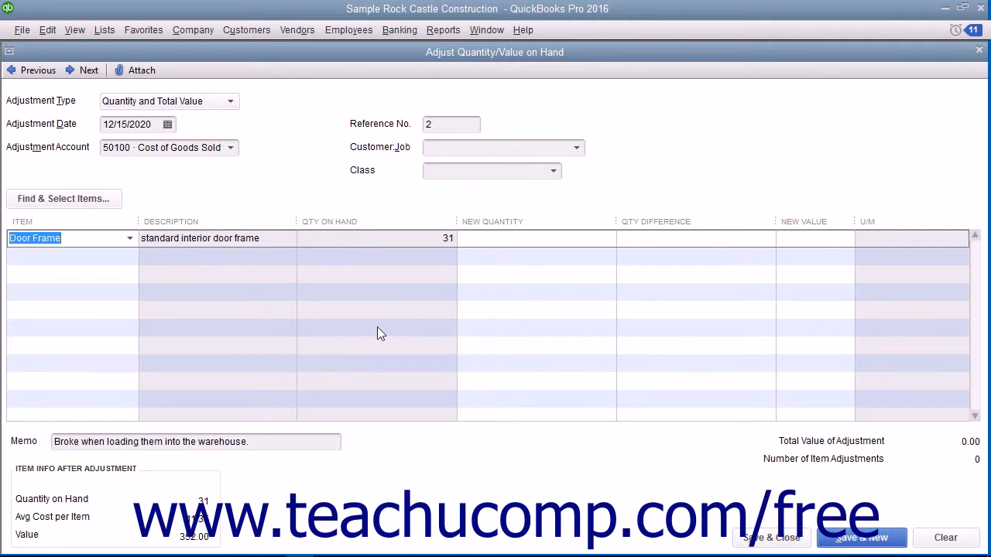
mouse_move(665, 241)
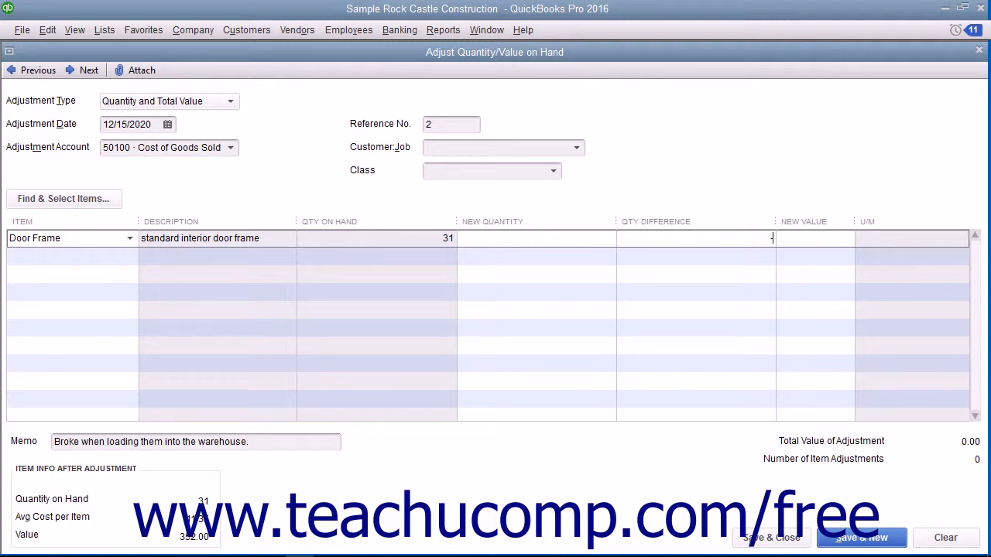
Enter a -2 quantity difference and new quantity 29, giving value 329.29
type("-2")
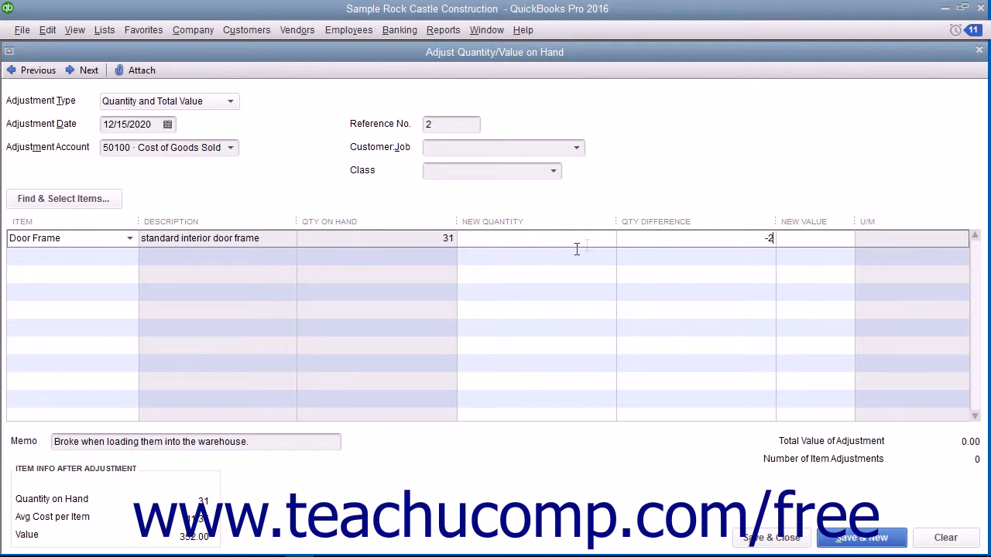
type("29.29")
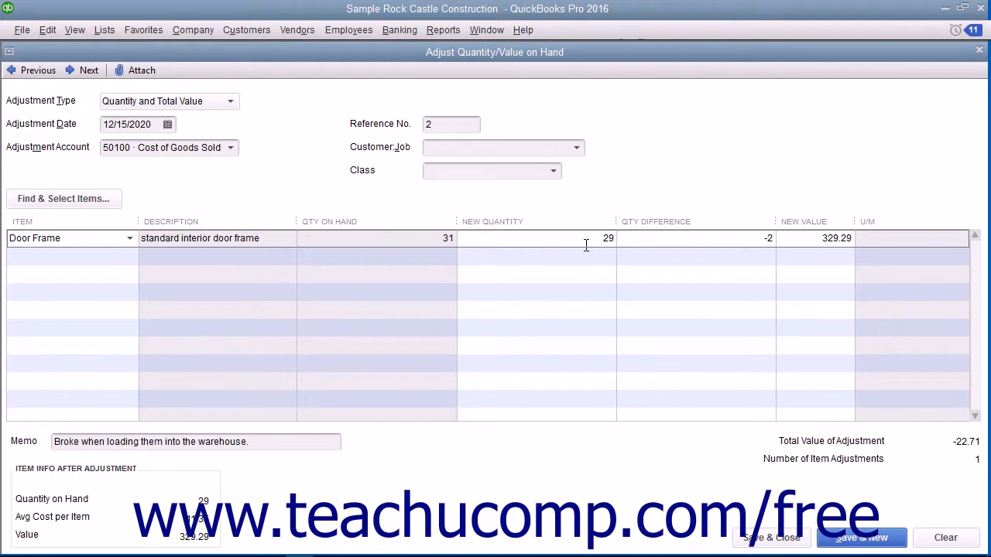
mouse_move(814, 466)
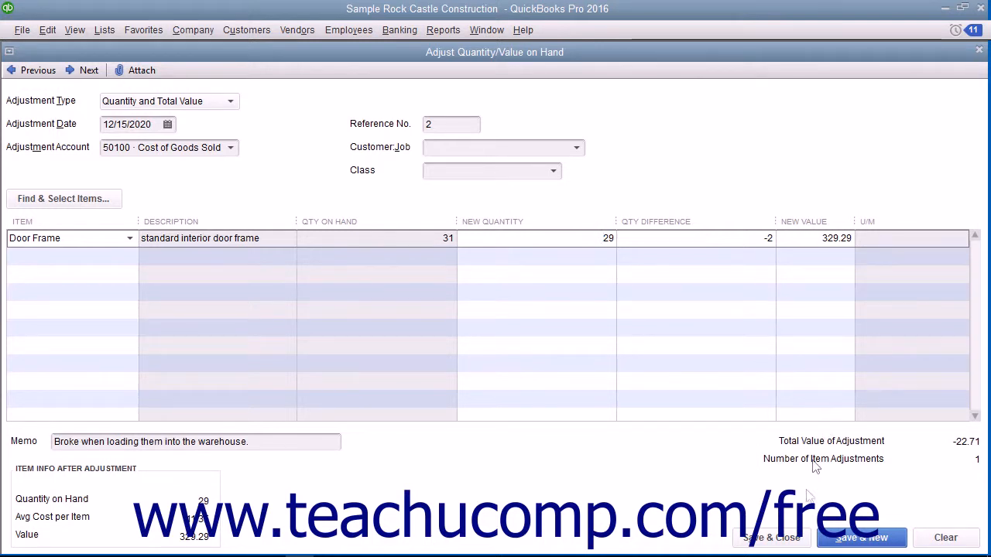